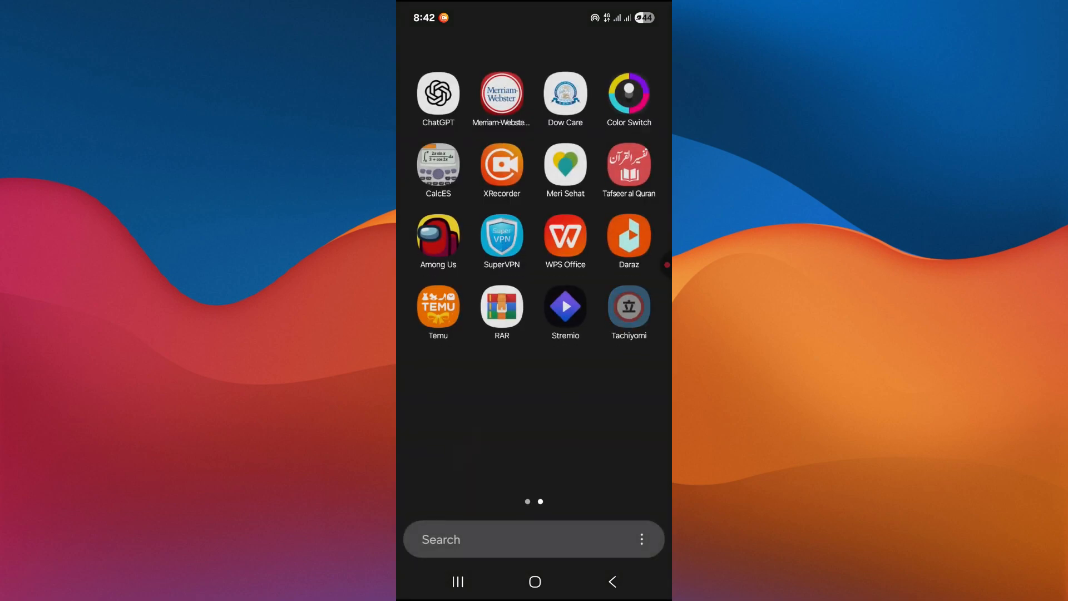
Launch Tachiyomi from the home screen into its empty Library.
left_click(628, 305)
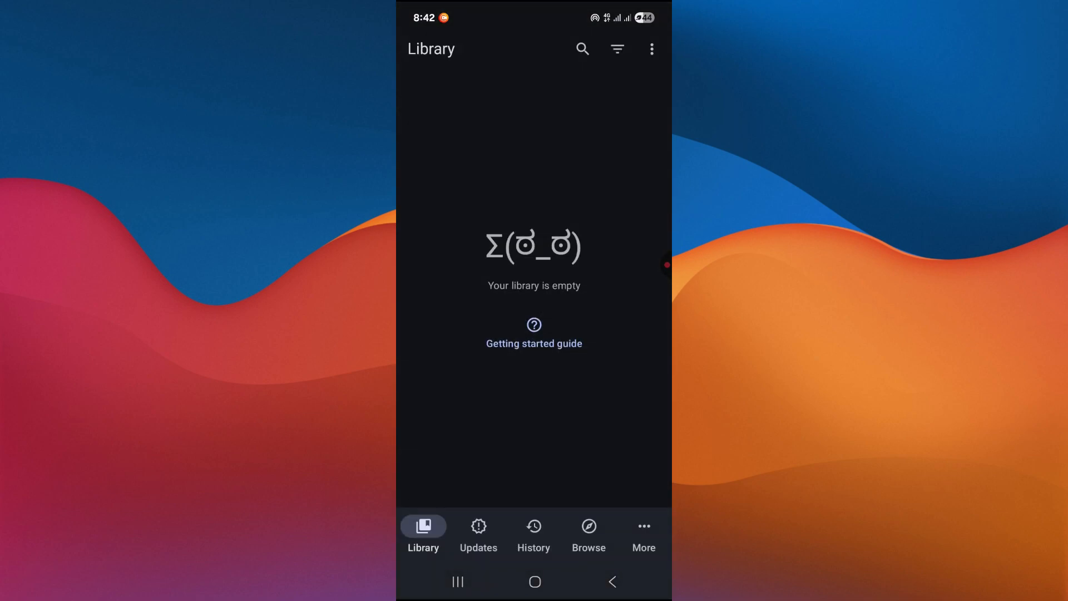
Filter the Extensions list with the search term 'manga'.
left_click(587, 533)
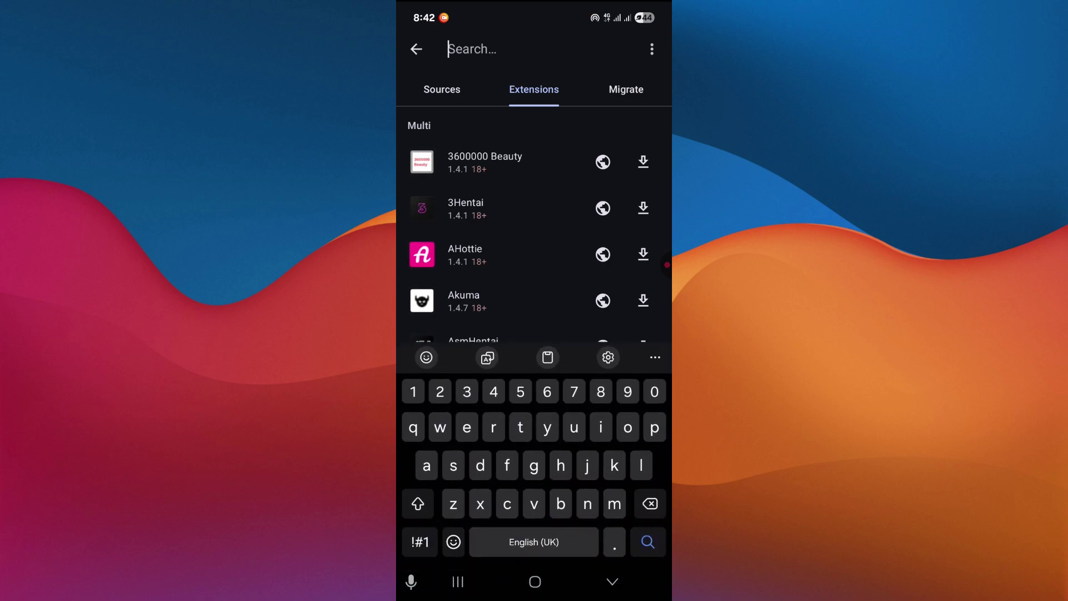
type("mangade")
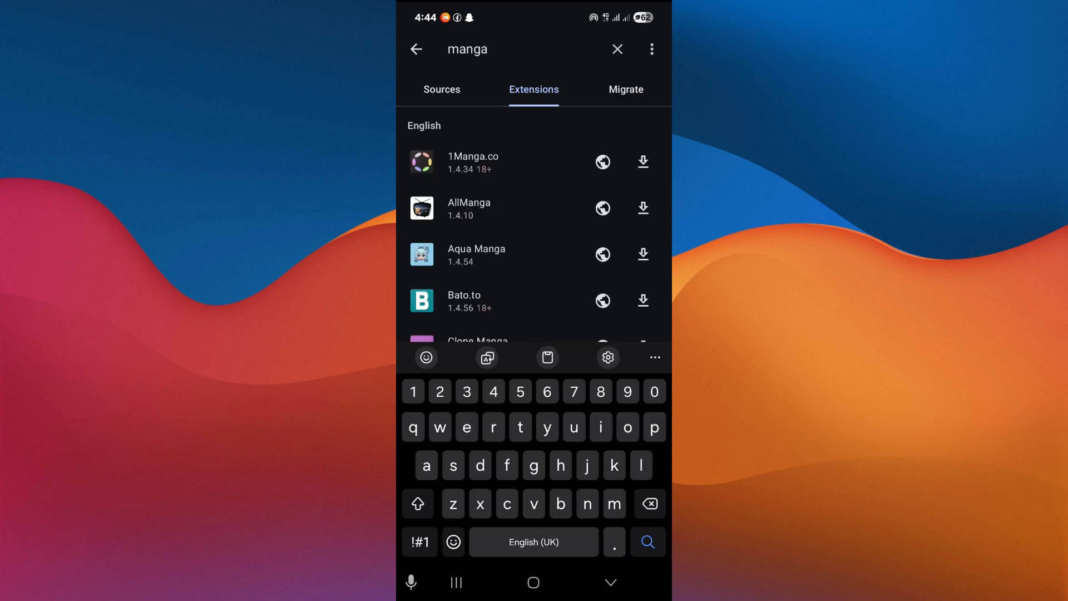
Change the extension search to 'webtoon' and start installing Webtoons.com.
type("buddy")
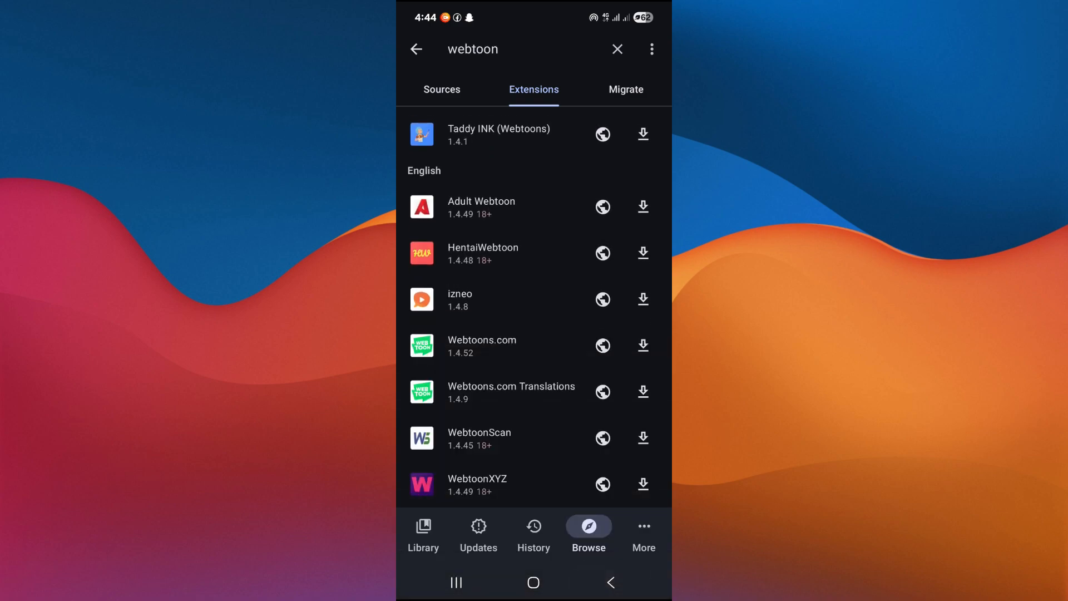
left_click(642, 345)
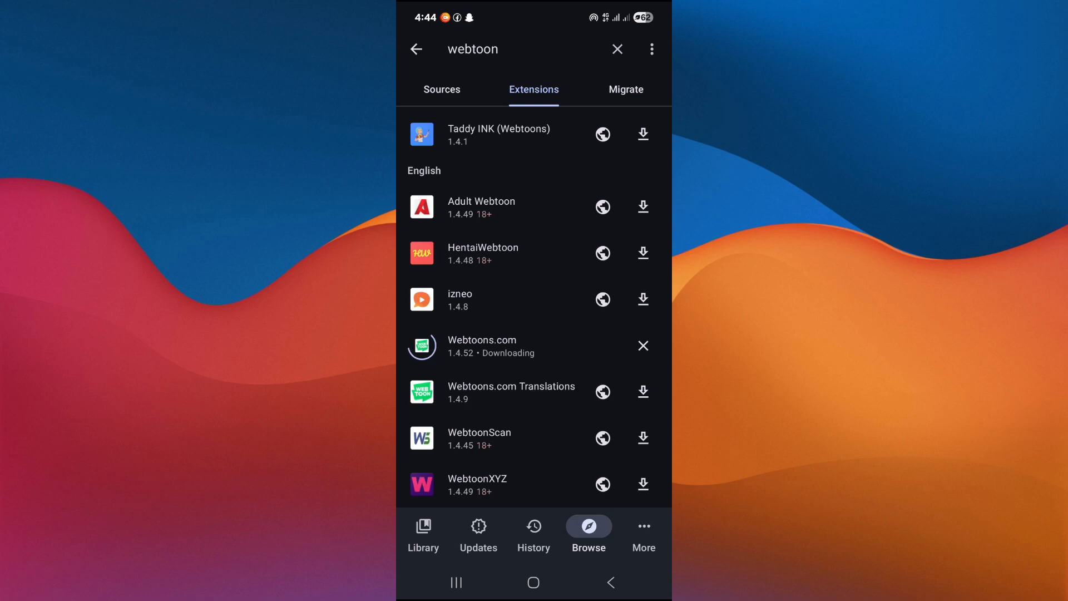
Leave Webtoons.com downloading and return to the Android home screen.
scroll("down", 3)
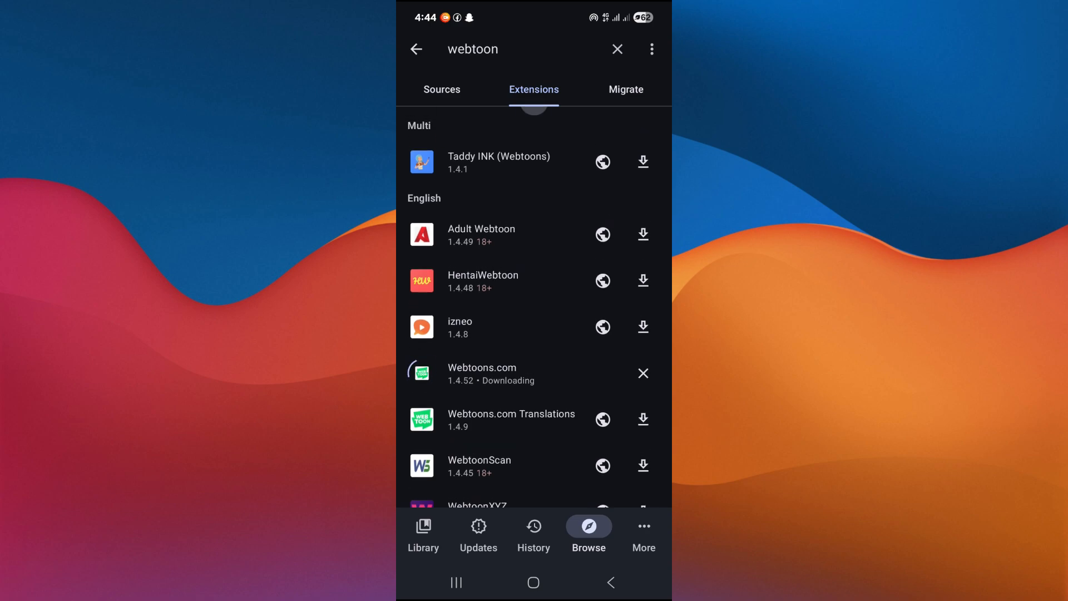
left_click(533, 582)
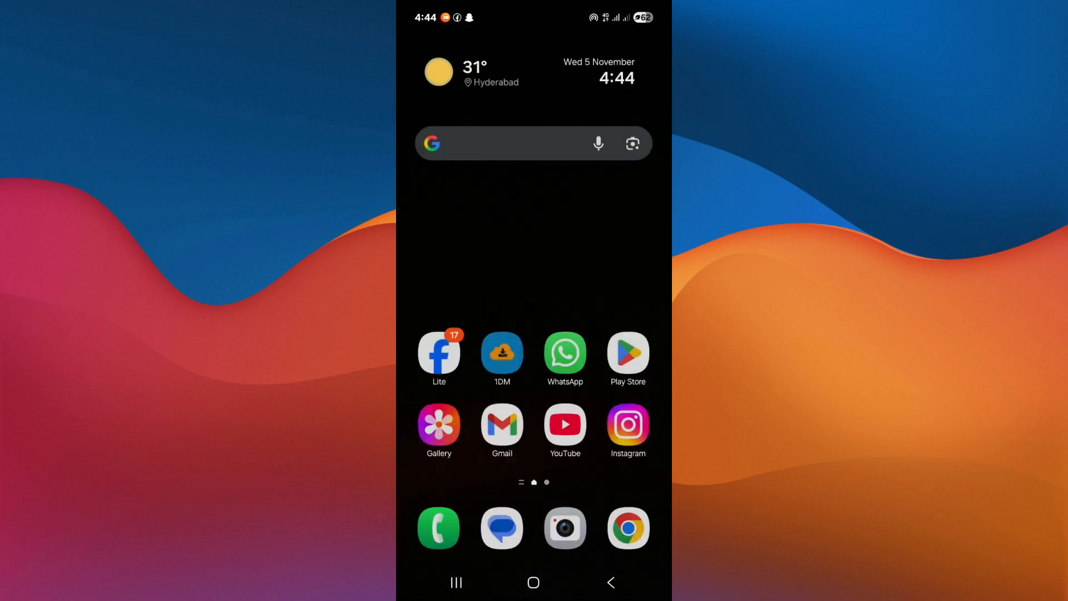